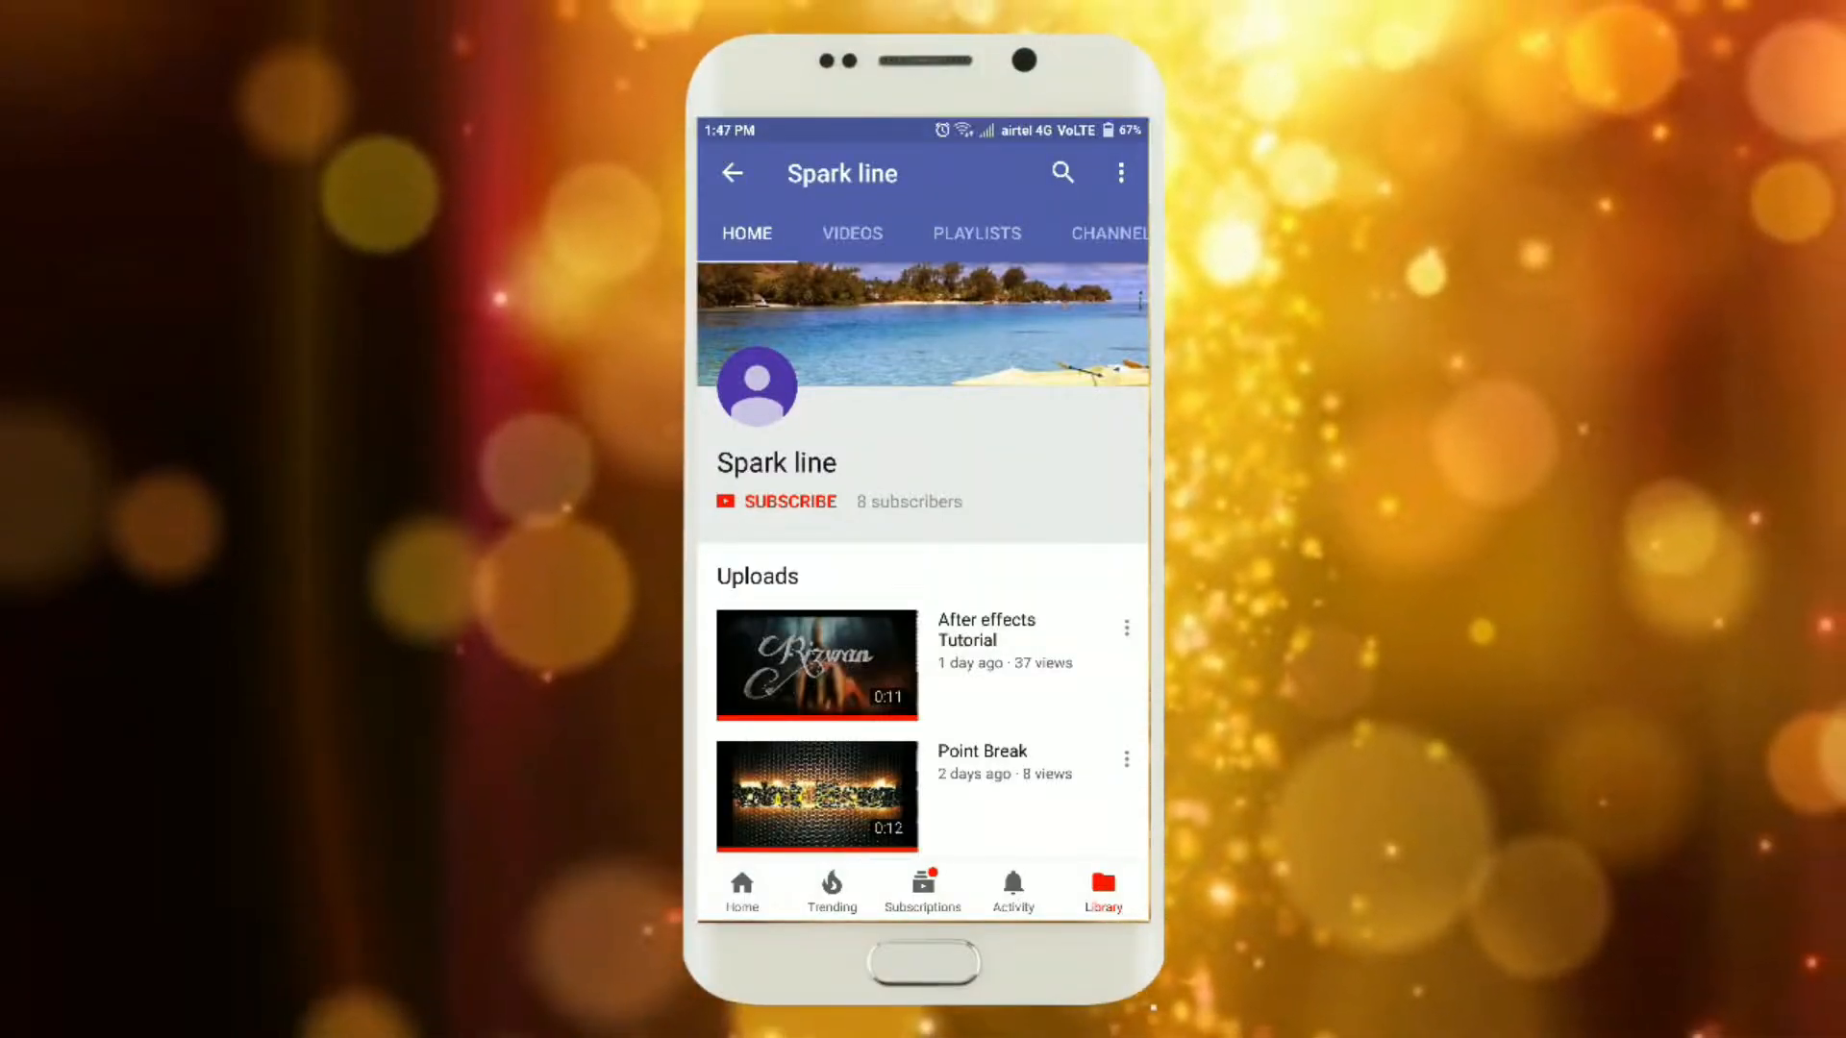
Step: Subscribe to the Spark line channel so it shows SUBSCRIBED with the bell icon
{"action": "left_click", "coordinate": [789, 500]}
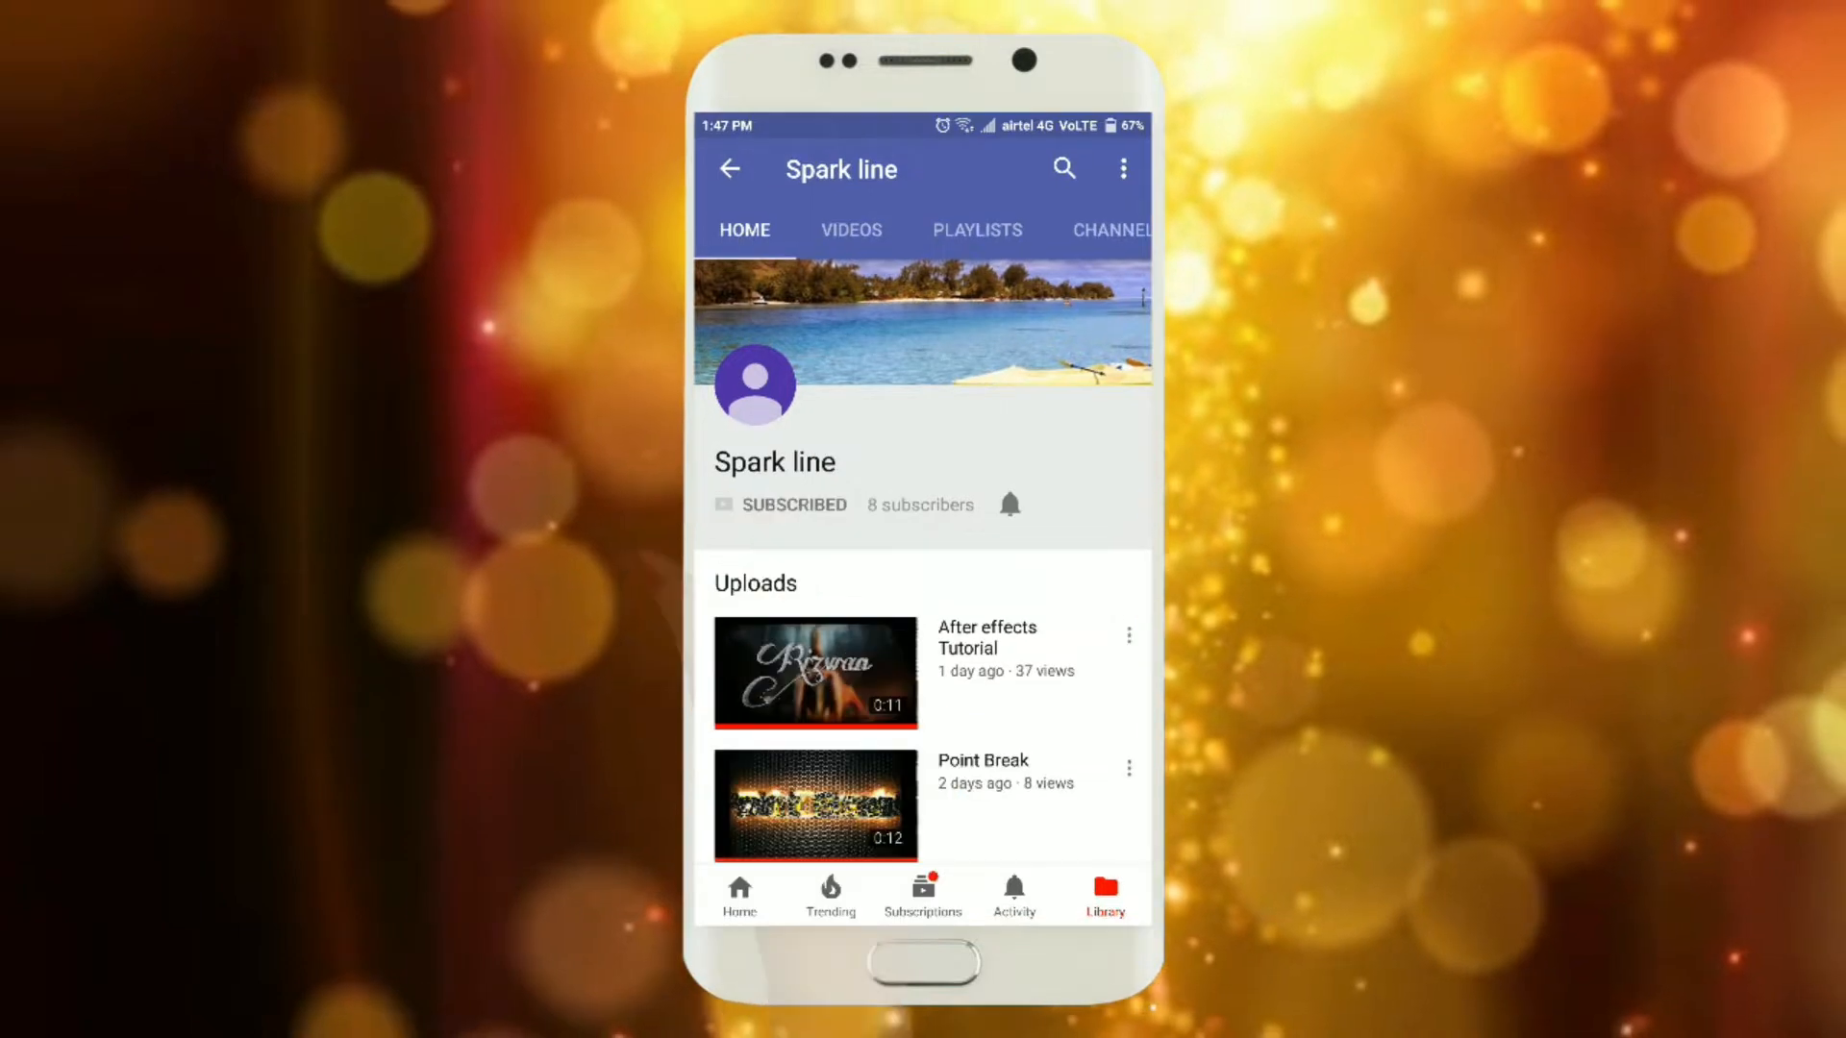